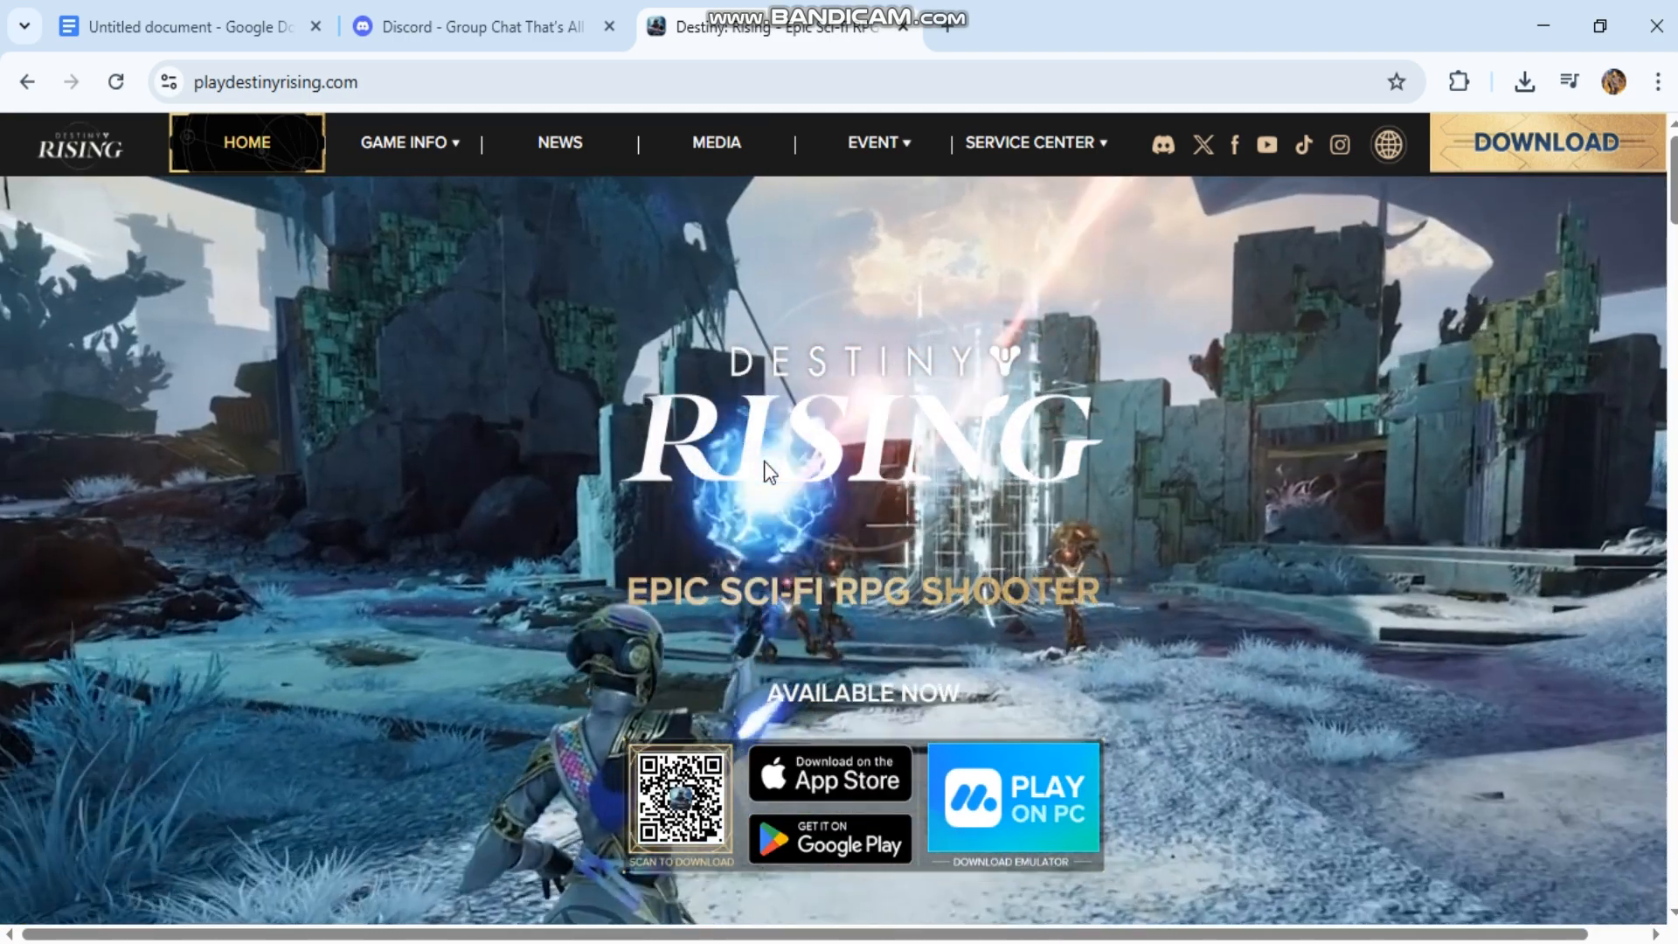
Open the MuMu Player settings guide and read Basic Settings, highlighting the 160 DPI line
{"action": "scroll", "scroll_direction": "down", "scroll_amount": 3}
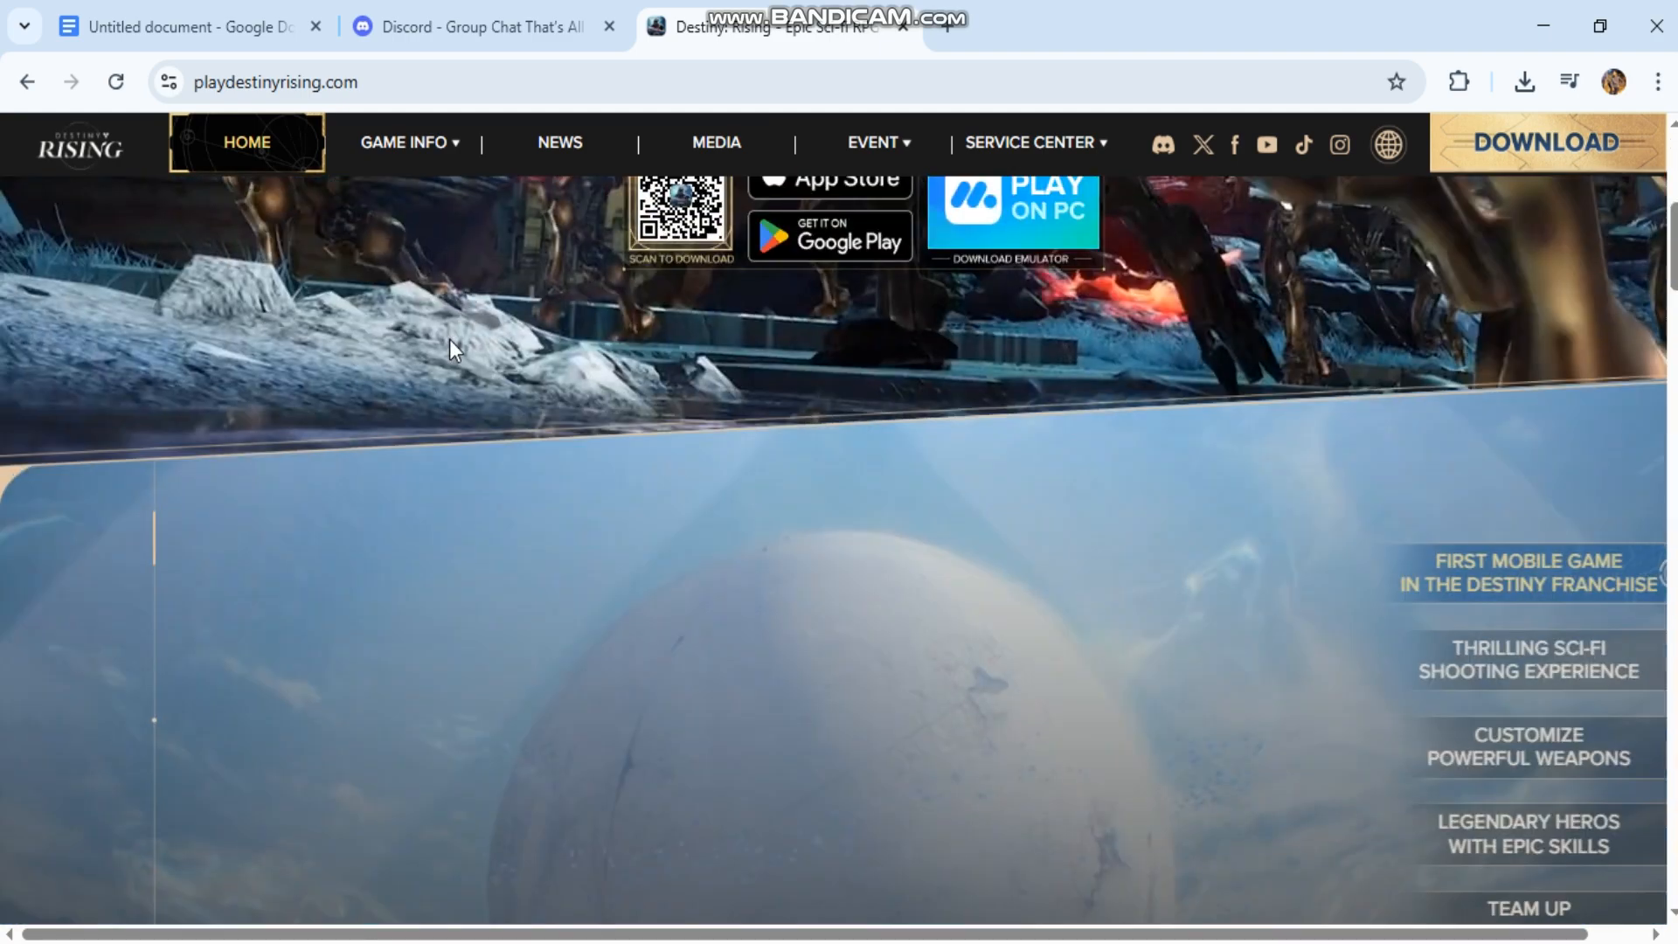
{"action": "left_click", "coordinate": [187, 26]}
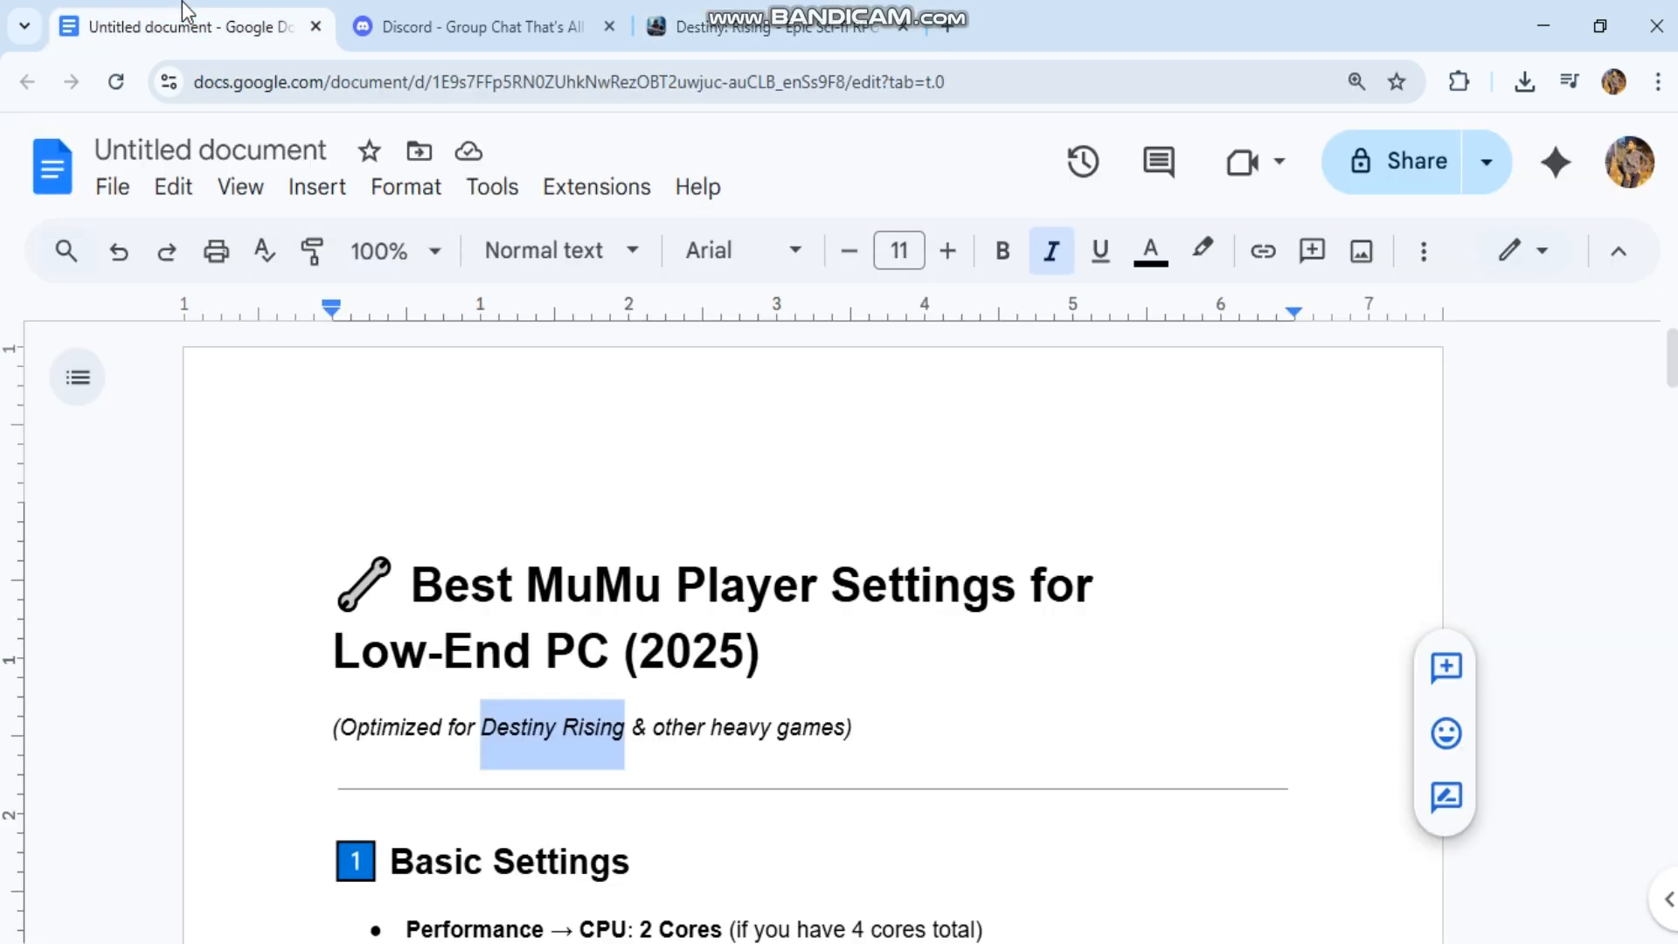
{"action": "scroll", "scroll_direction": "down", "scroll_amount": 3}
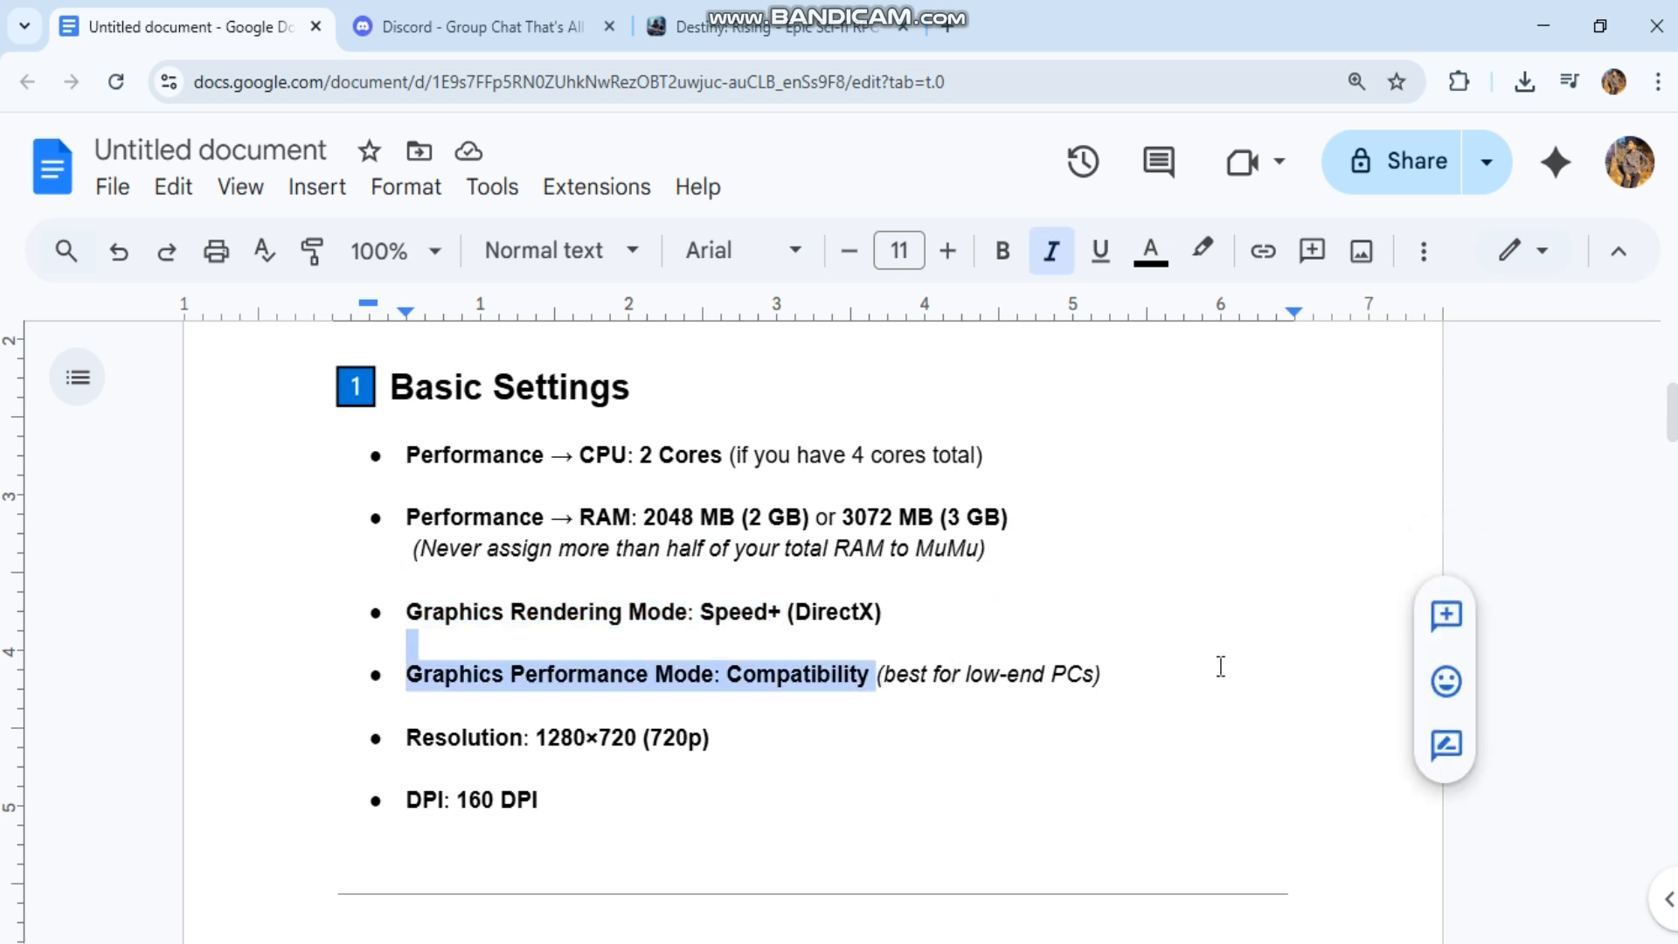
{"action": "double_click", "coordinate": [619, 738]}
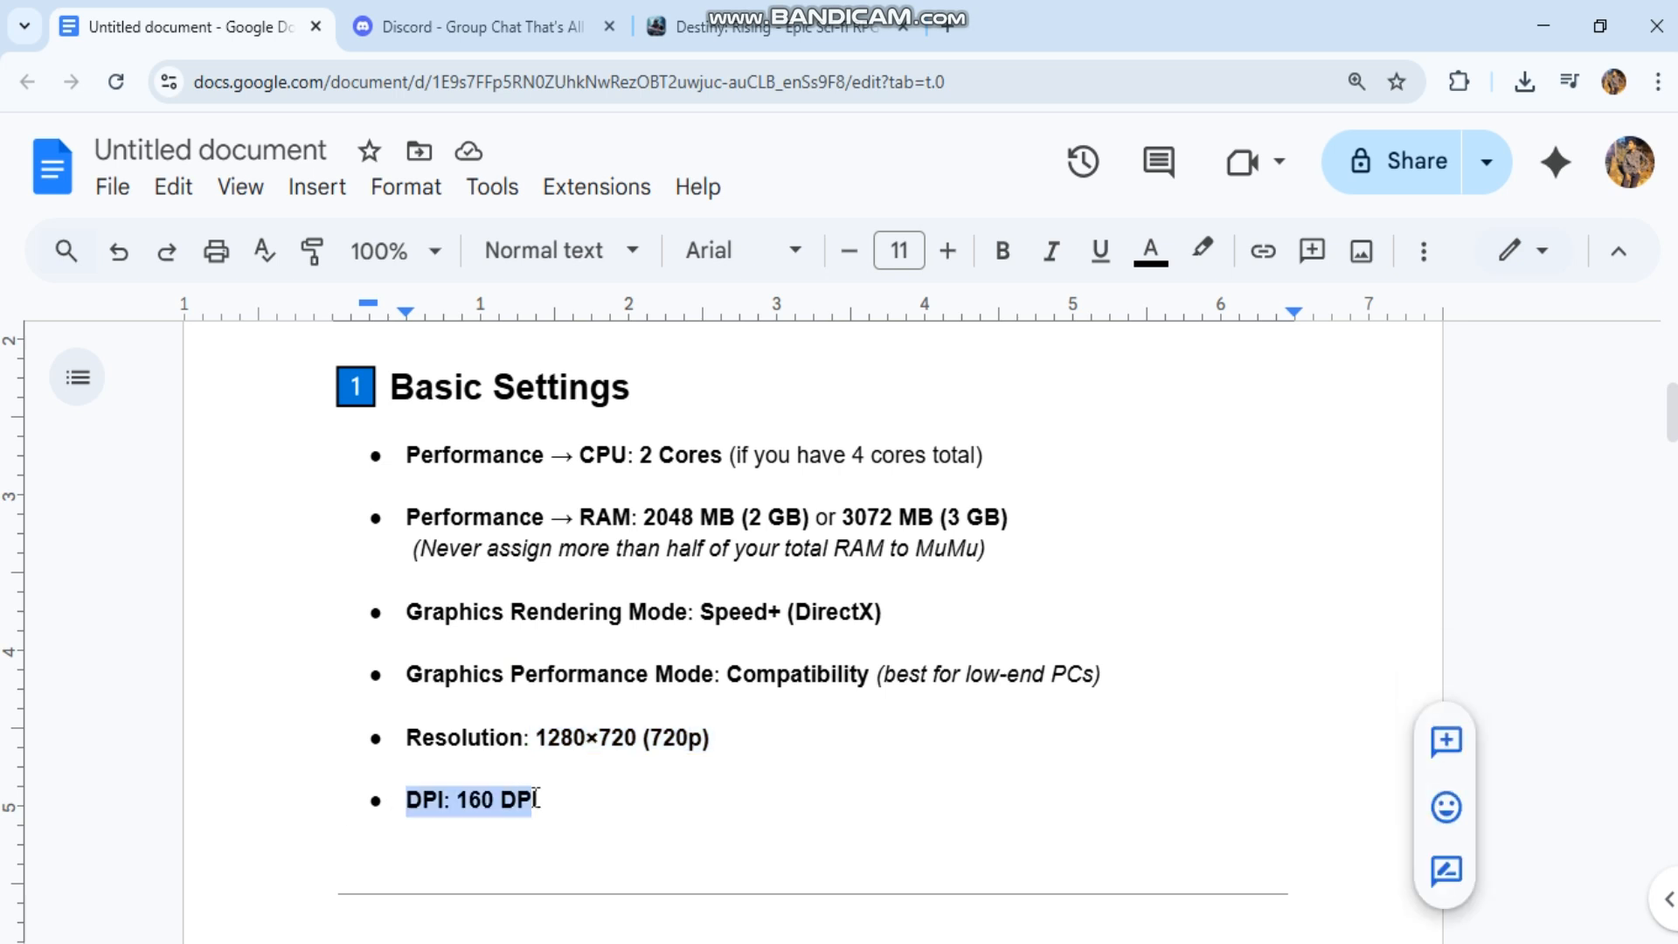
{"action": "scroll", "scroll_direction": "down", "scroll_amount": 3}
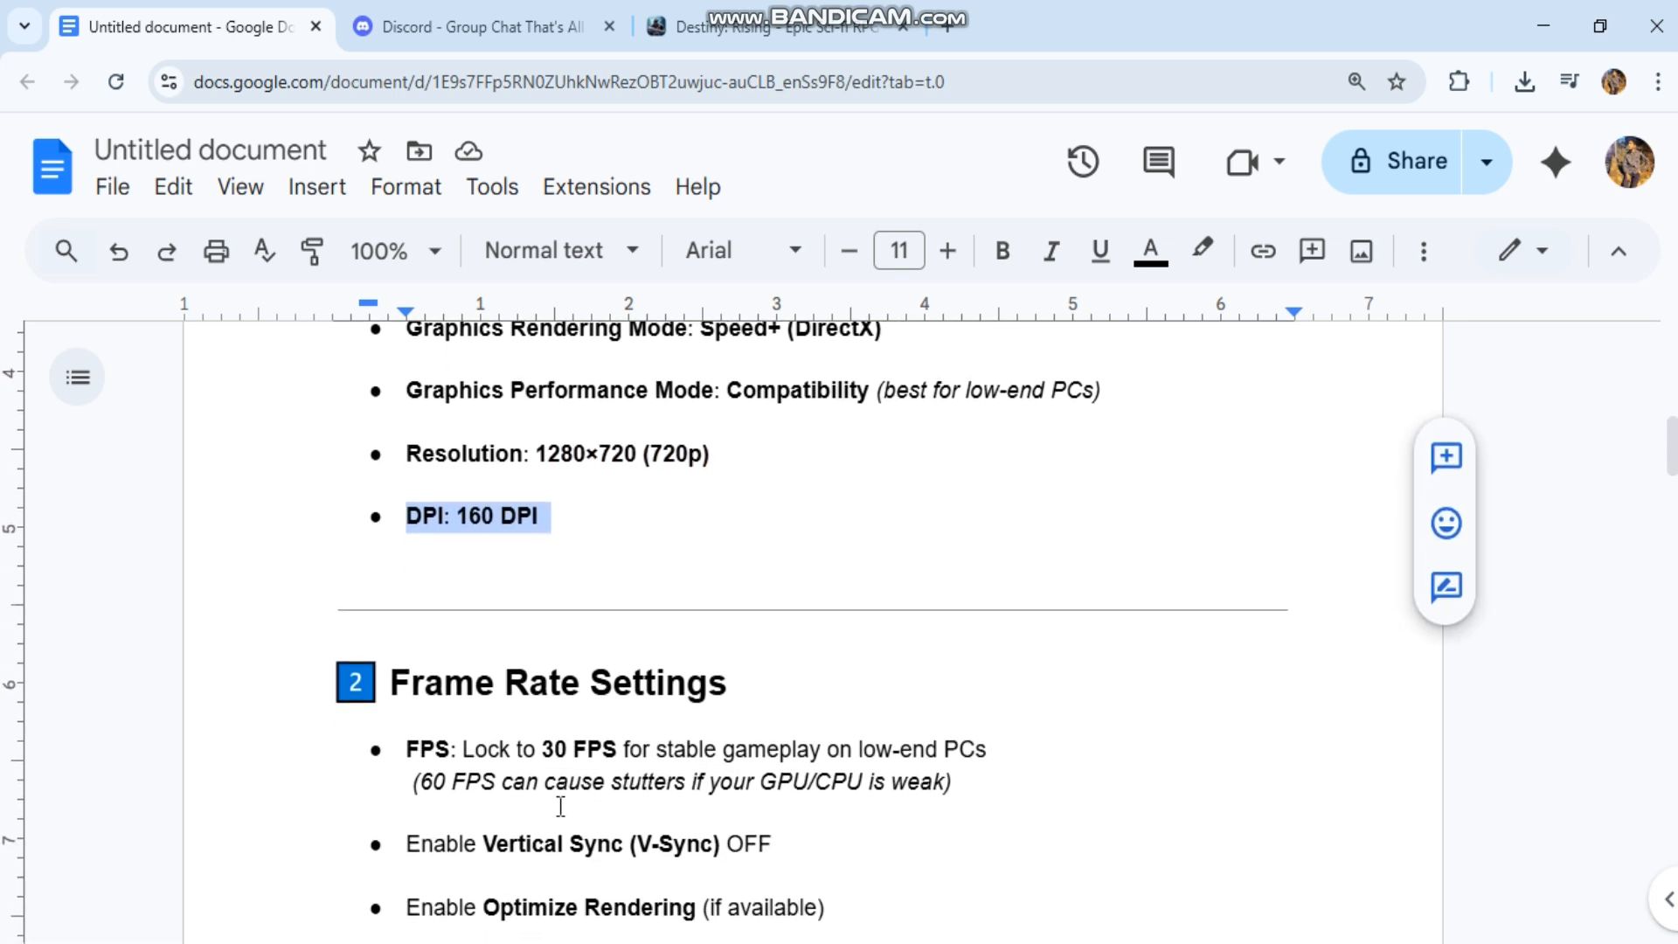
{"action": "scroll", "scroll_direction": "down", "scroll_amount": 3}
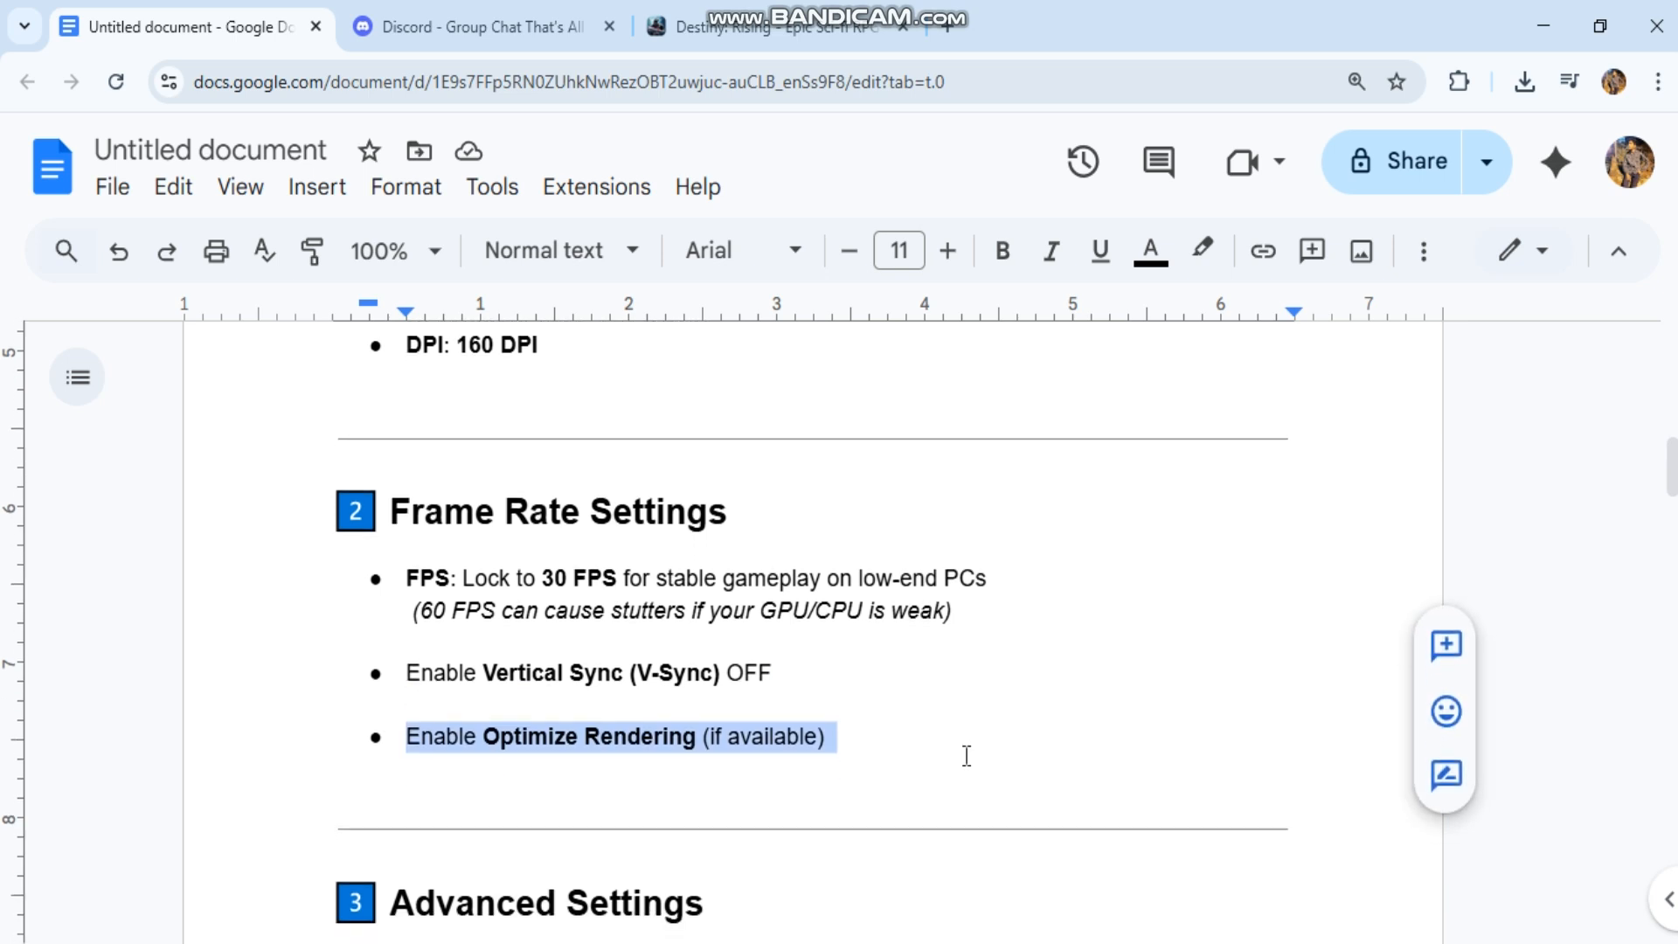
{"action": "scroll", "scroll_direction": "down", "scroll_amount": 3}
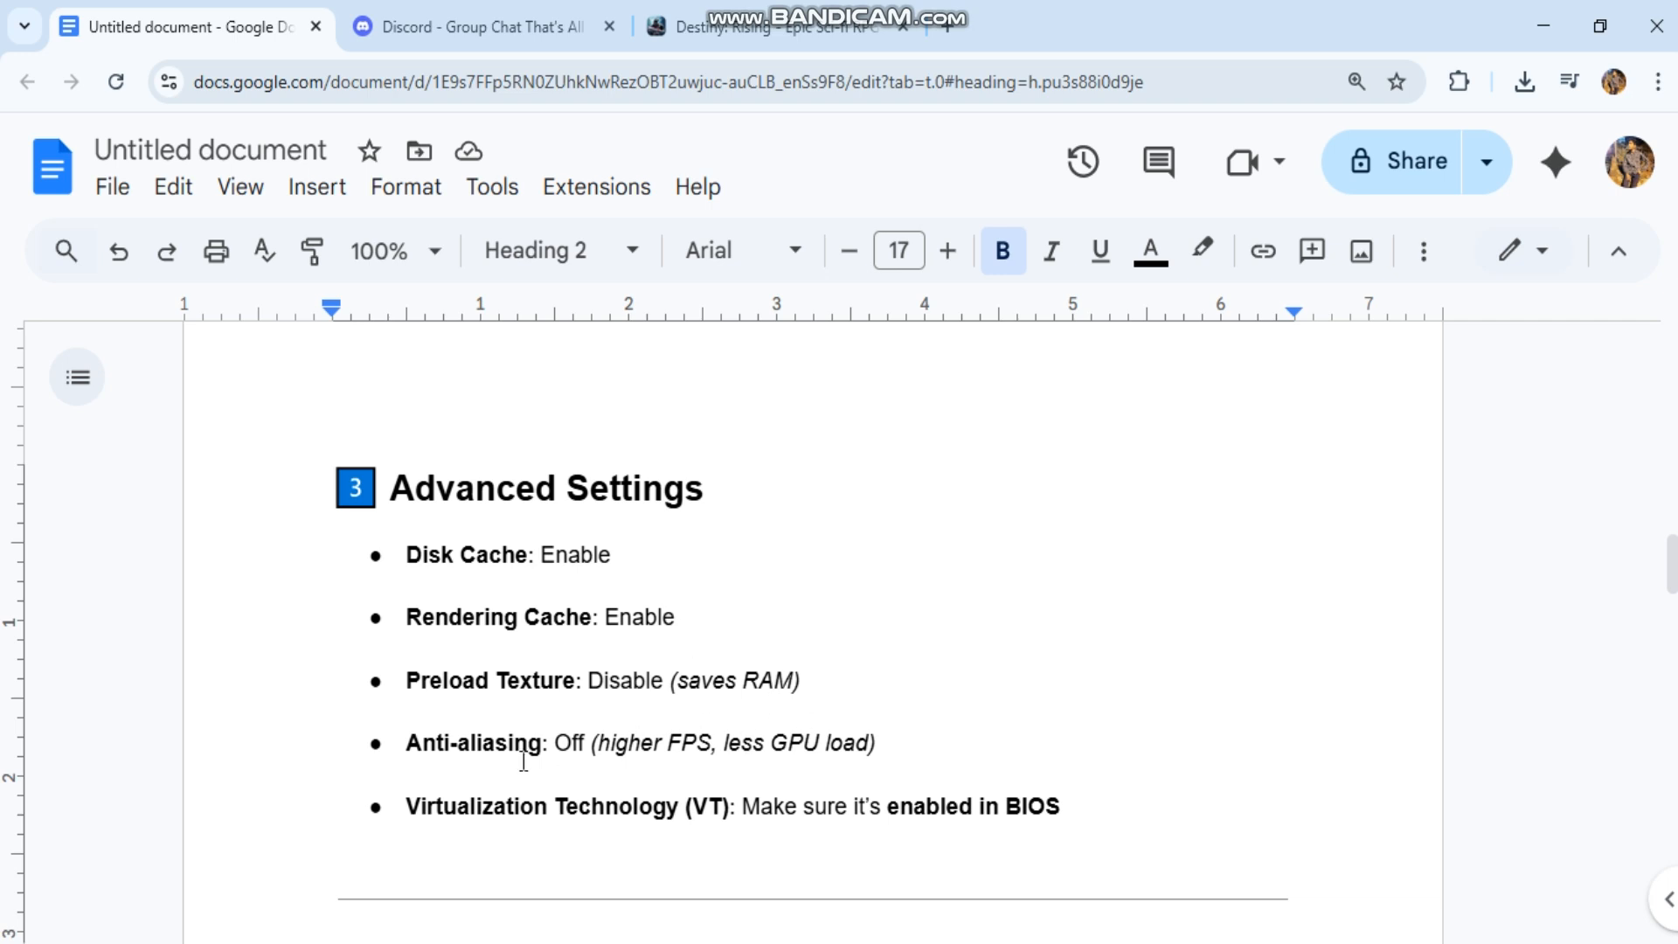
{"action": "left_click", "coordinate": [409, 806]}
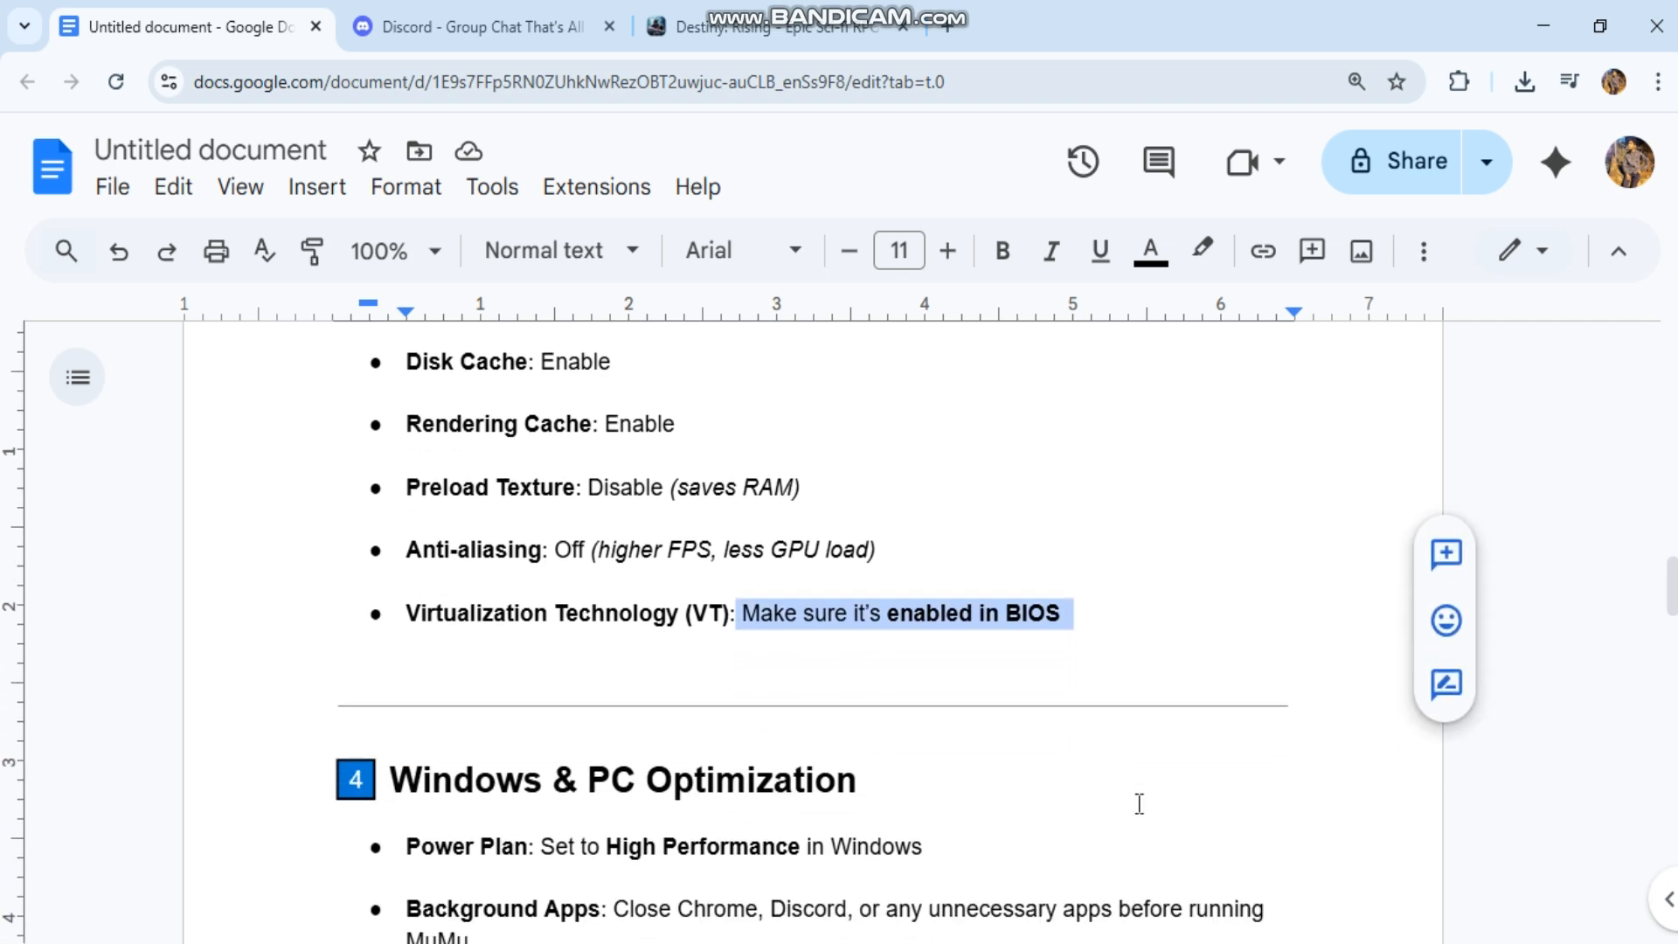
{"action": "scroll", "scroll_direction": "down", "scroll_amount": 3}
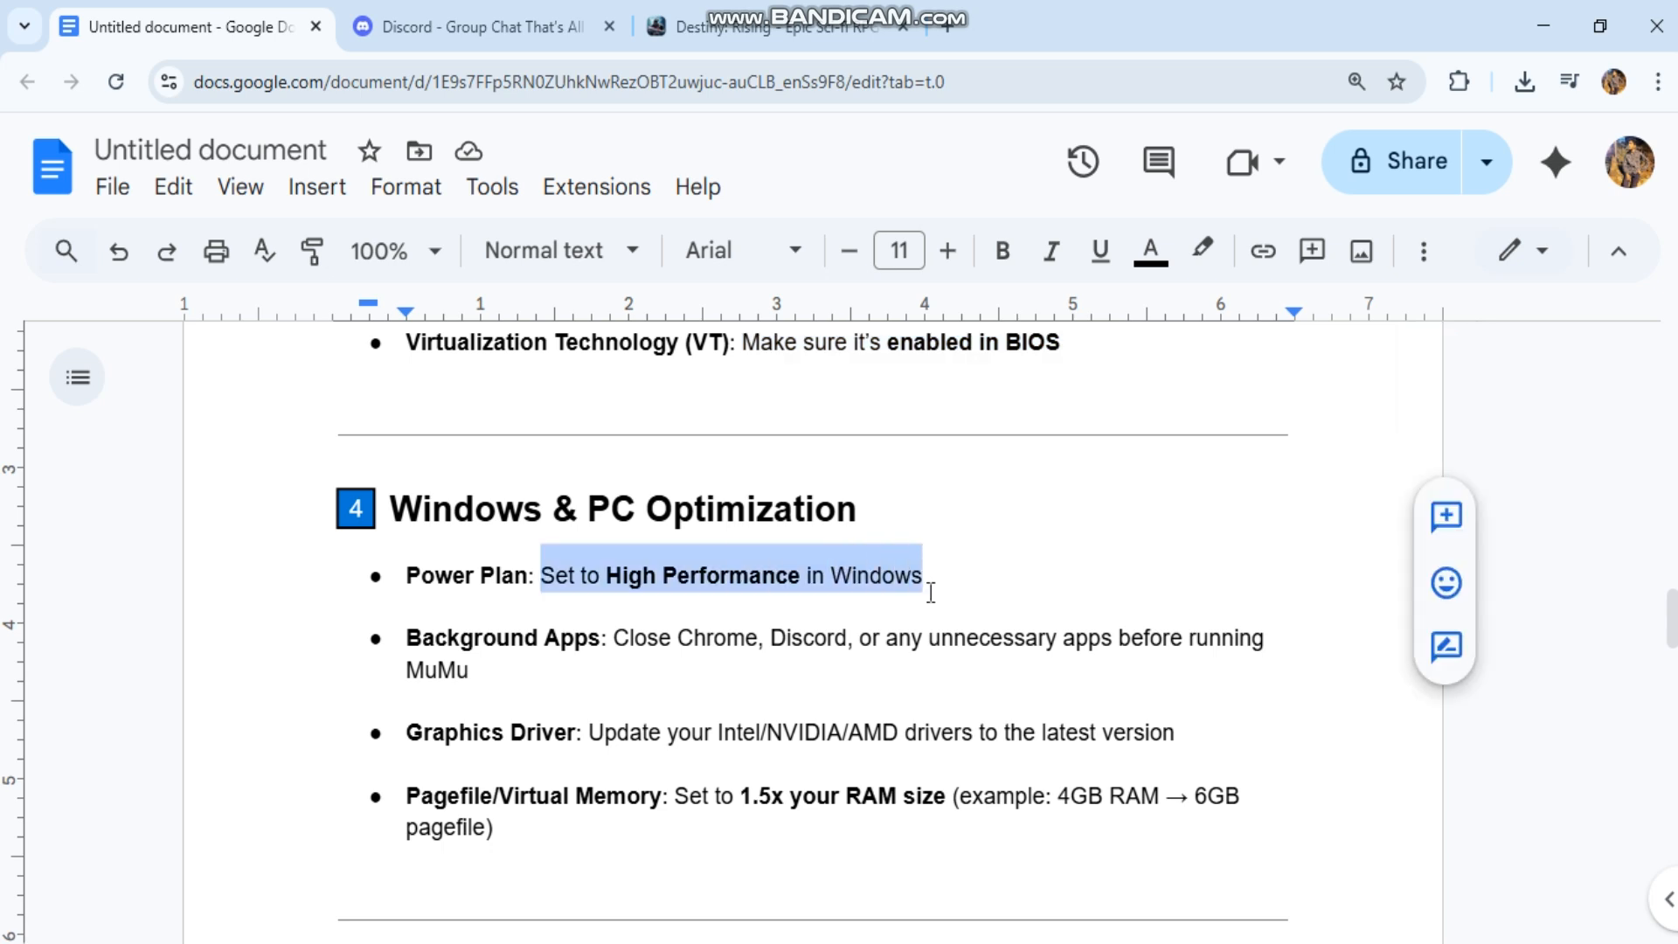
{"action": "left_click", "coordinate": [615, 637]}
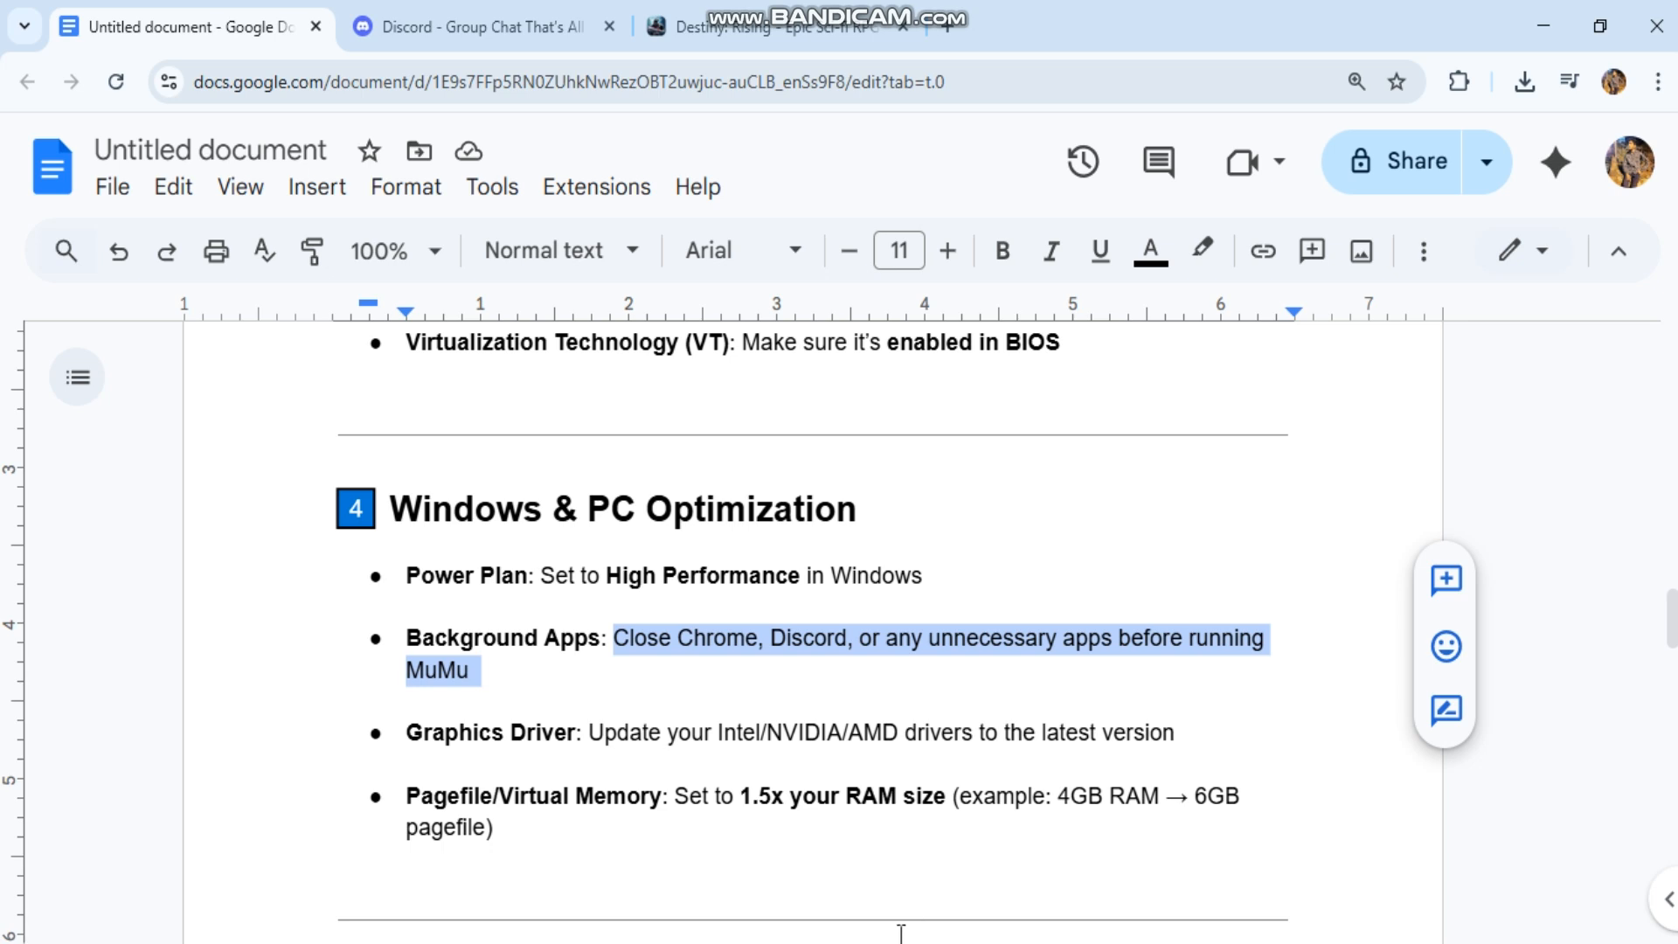
{"action": "right_click", "coordinate": [900, 929]}
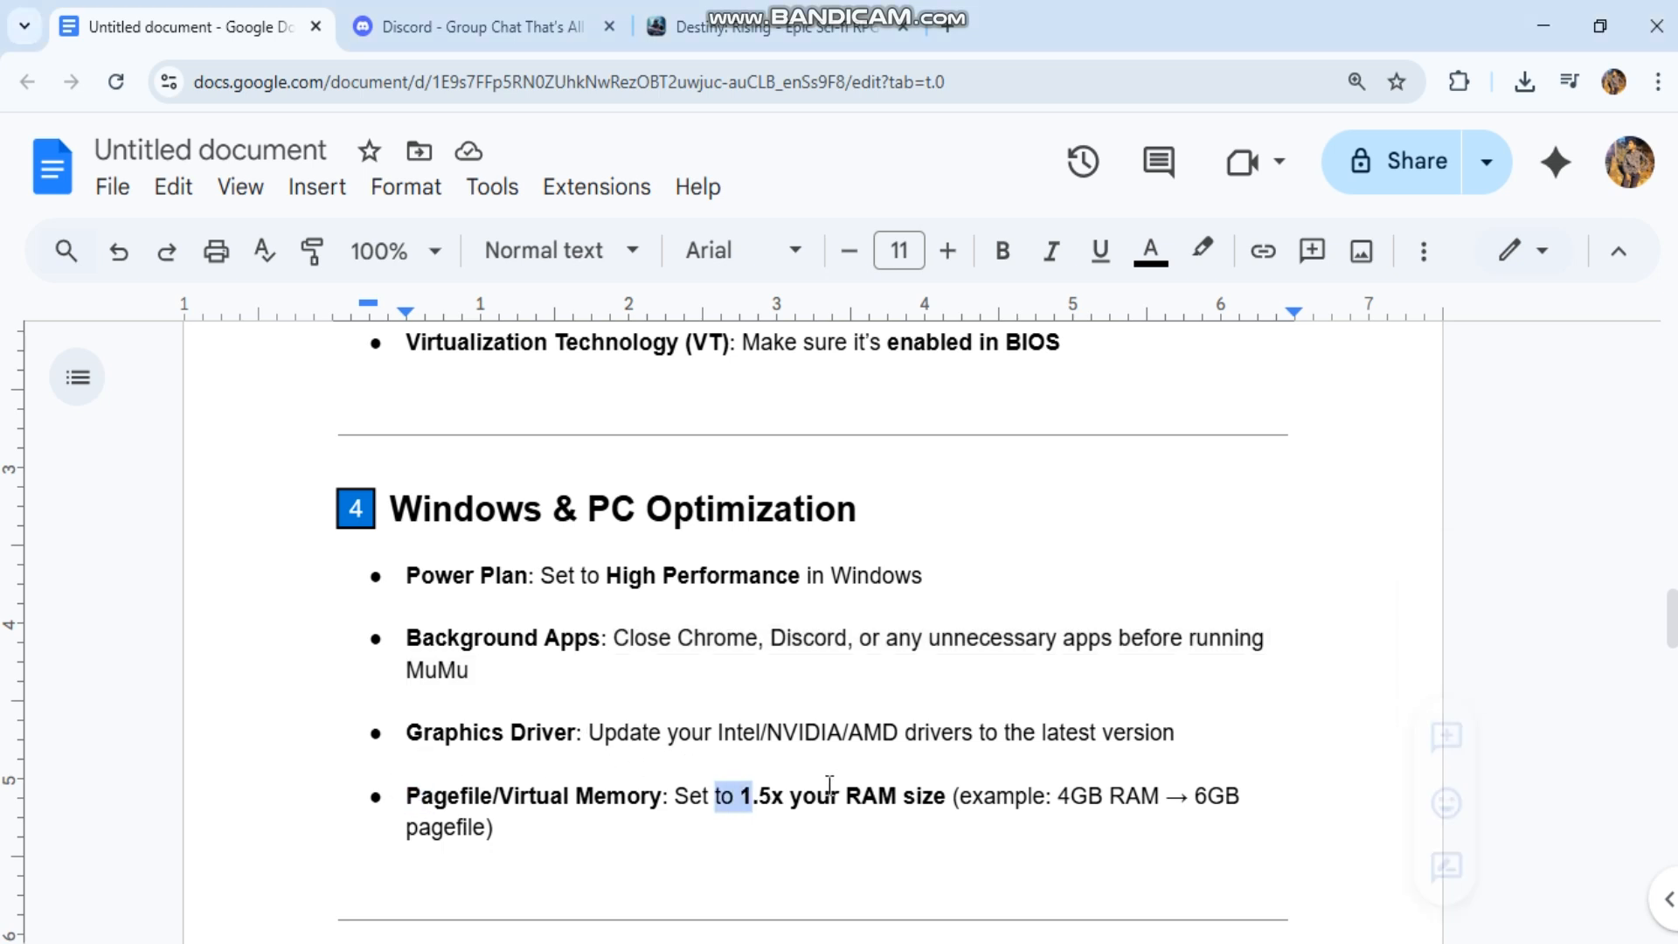
{"action": "left_click", "coordinate": [974, 834]}
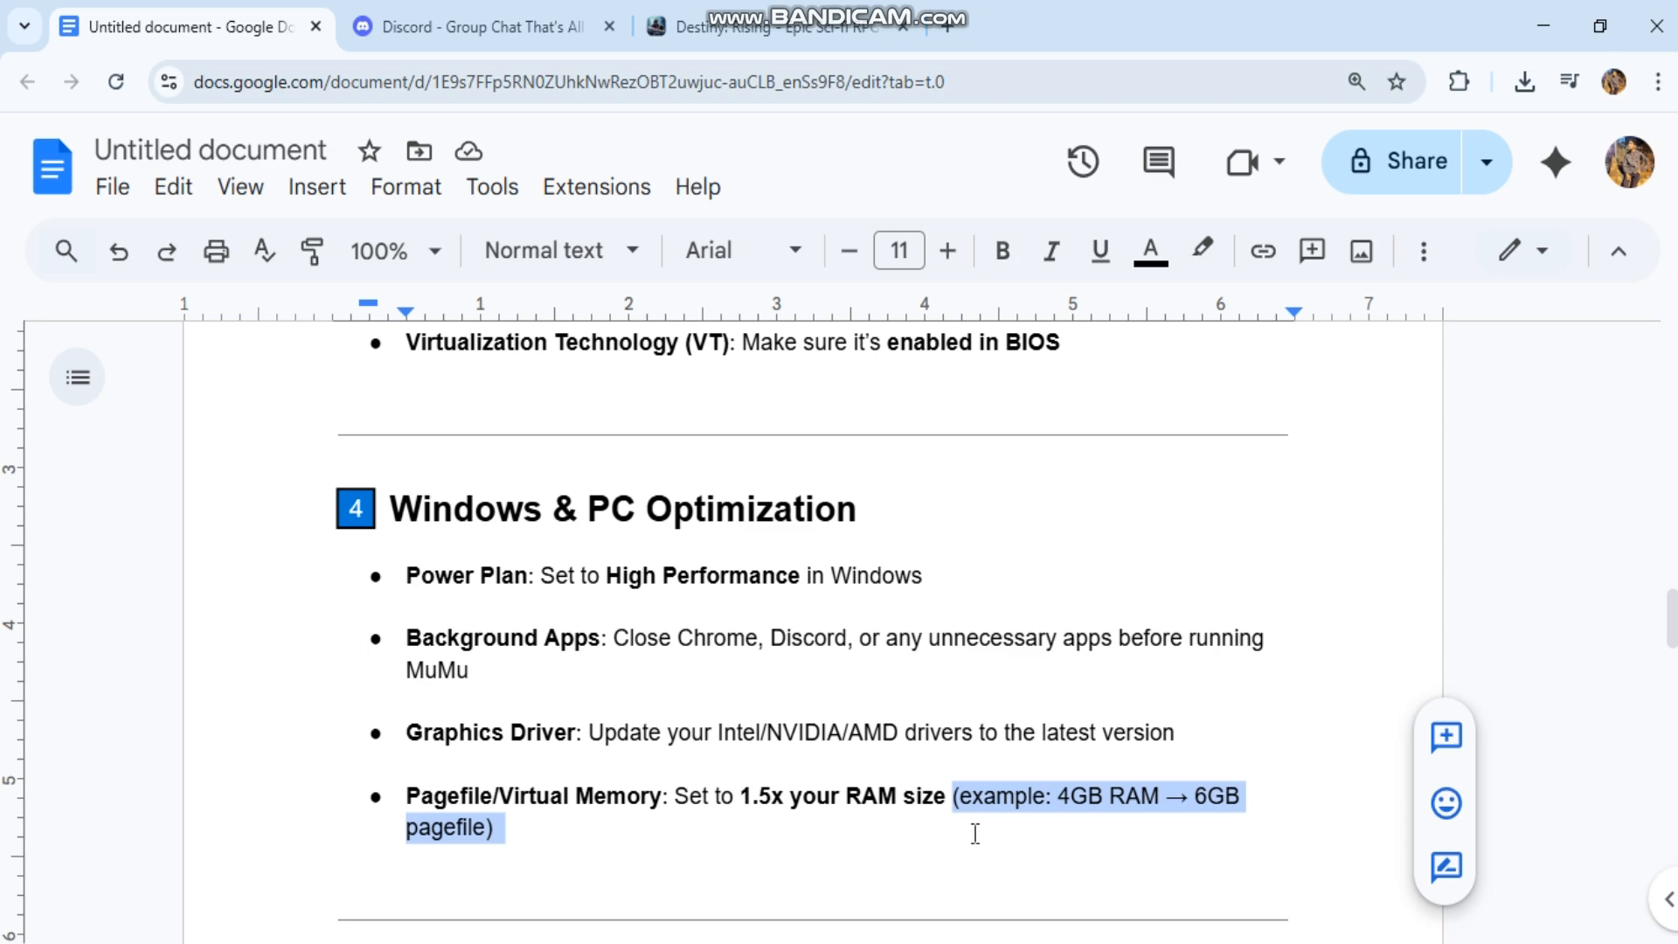
{"action": "scroll", "scroll_direction": "down", "scroll_amount": 3}
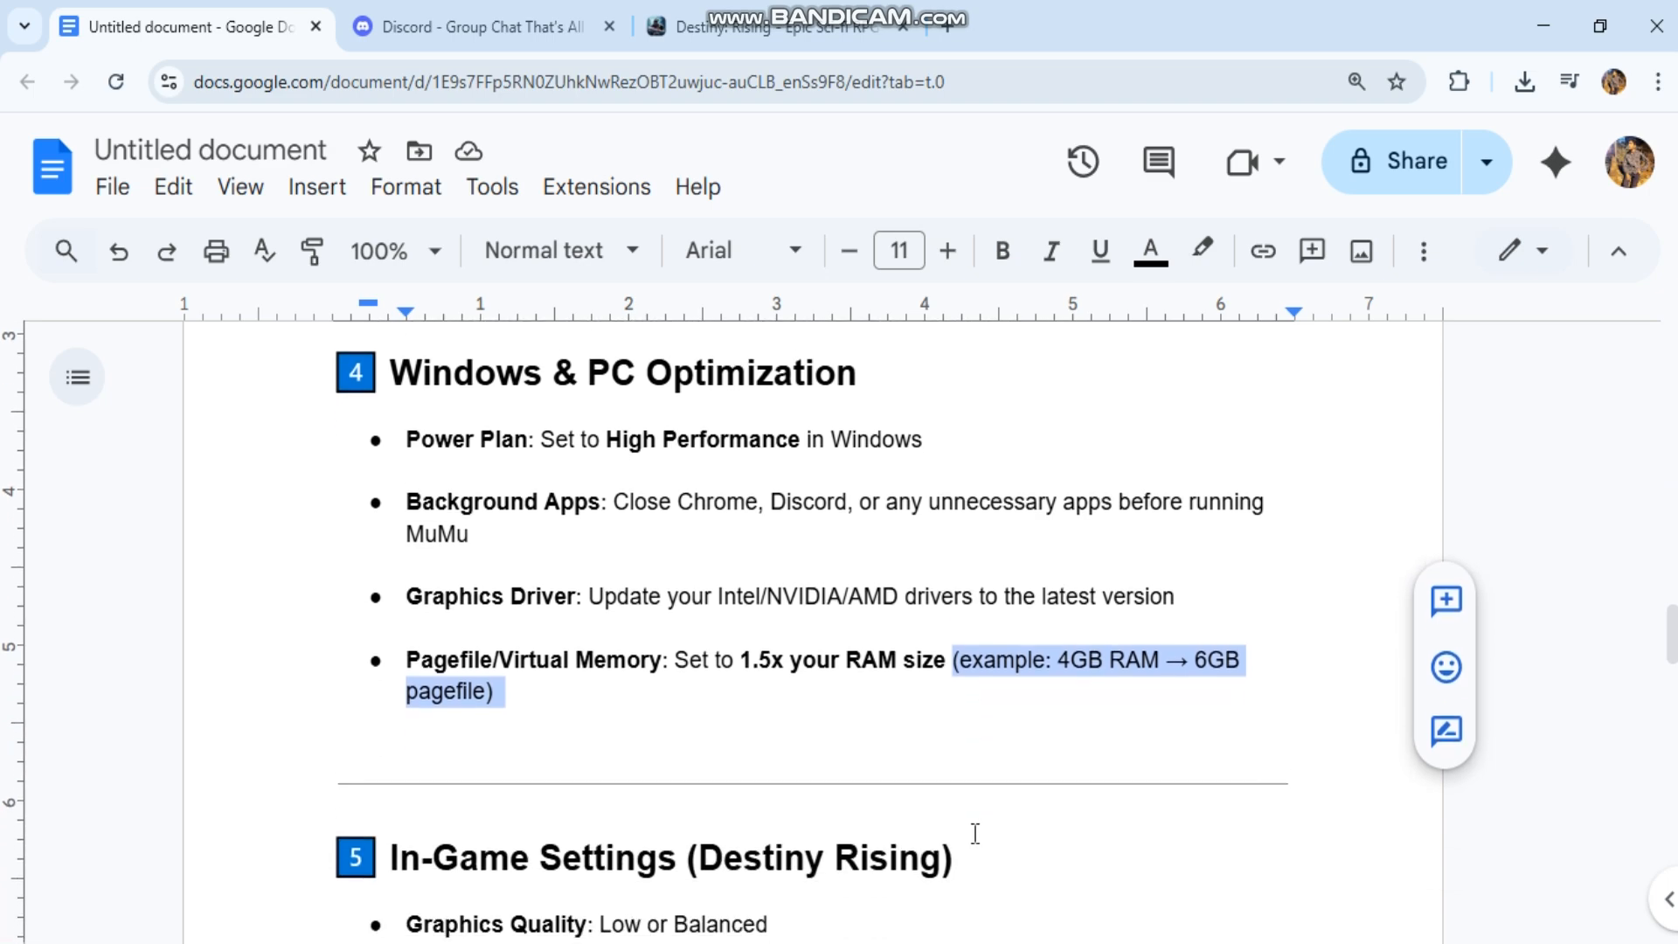
{"action": "scroll", "scroll_direction": "down", "scroll_amount": 3}
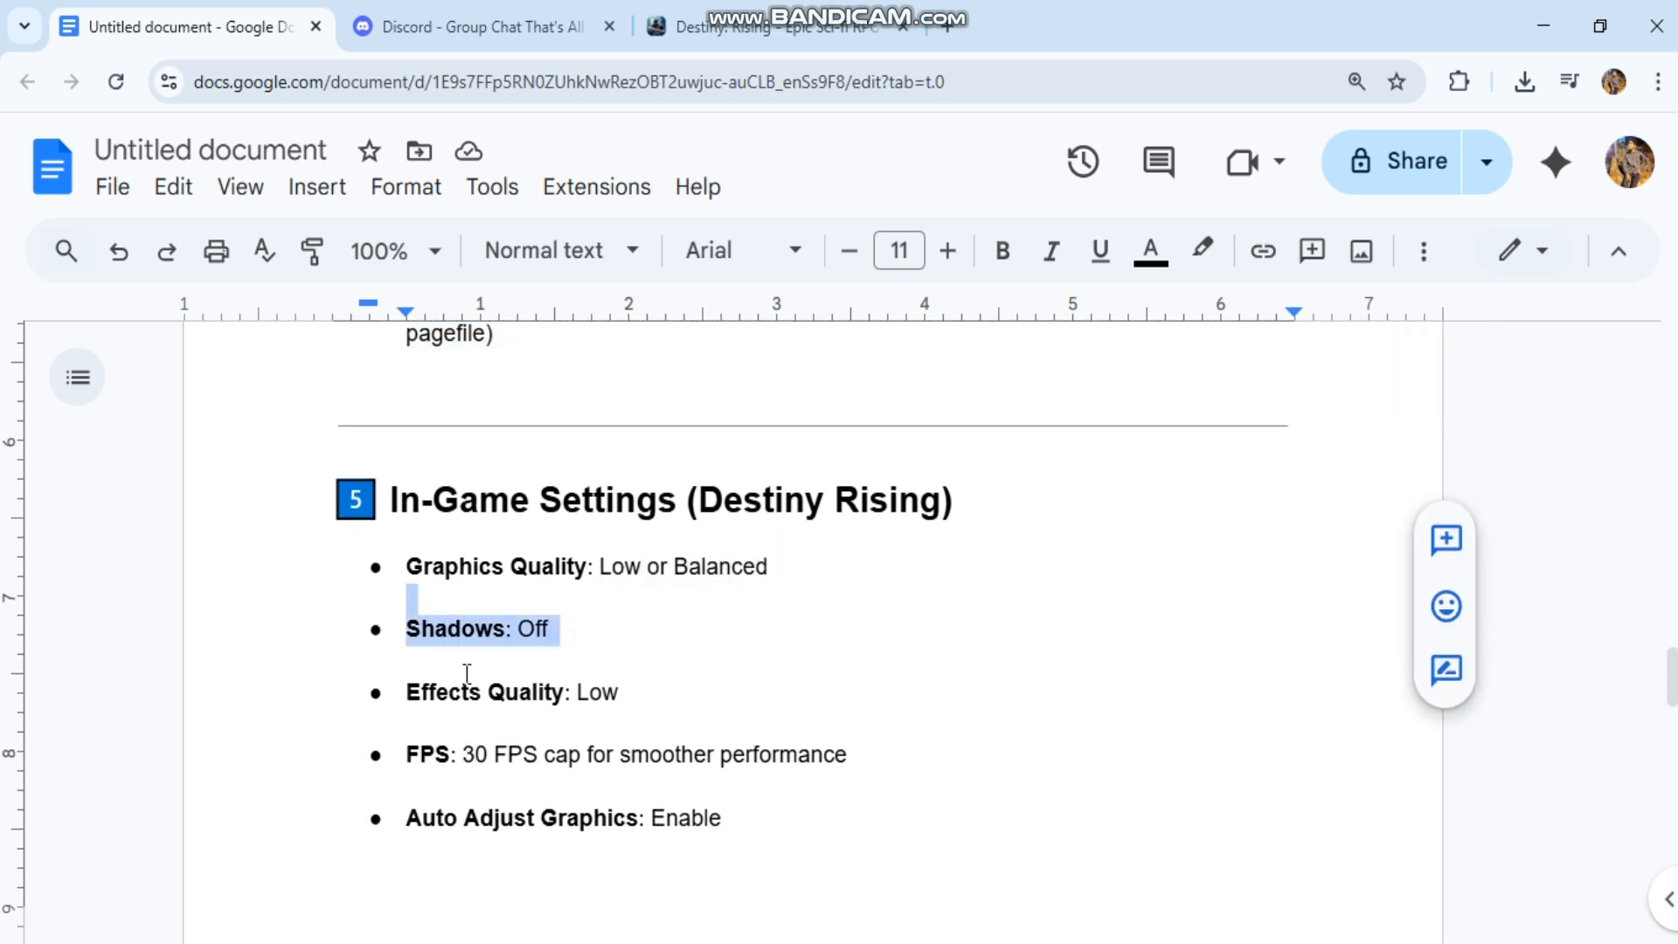
{"action": "left_click", "coordinate": [844, 753]}
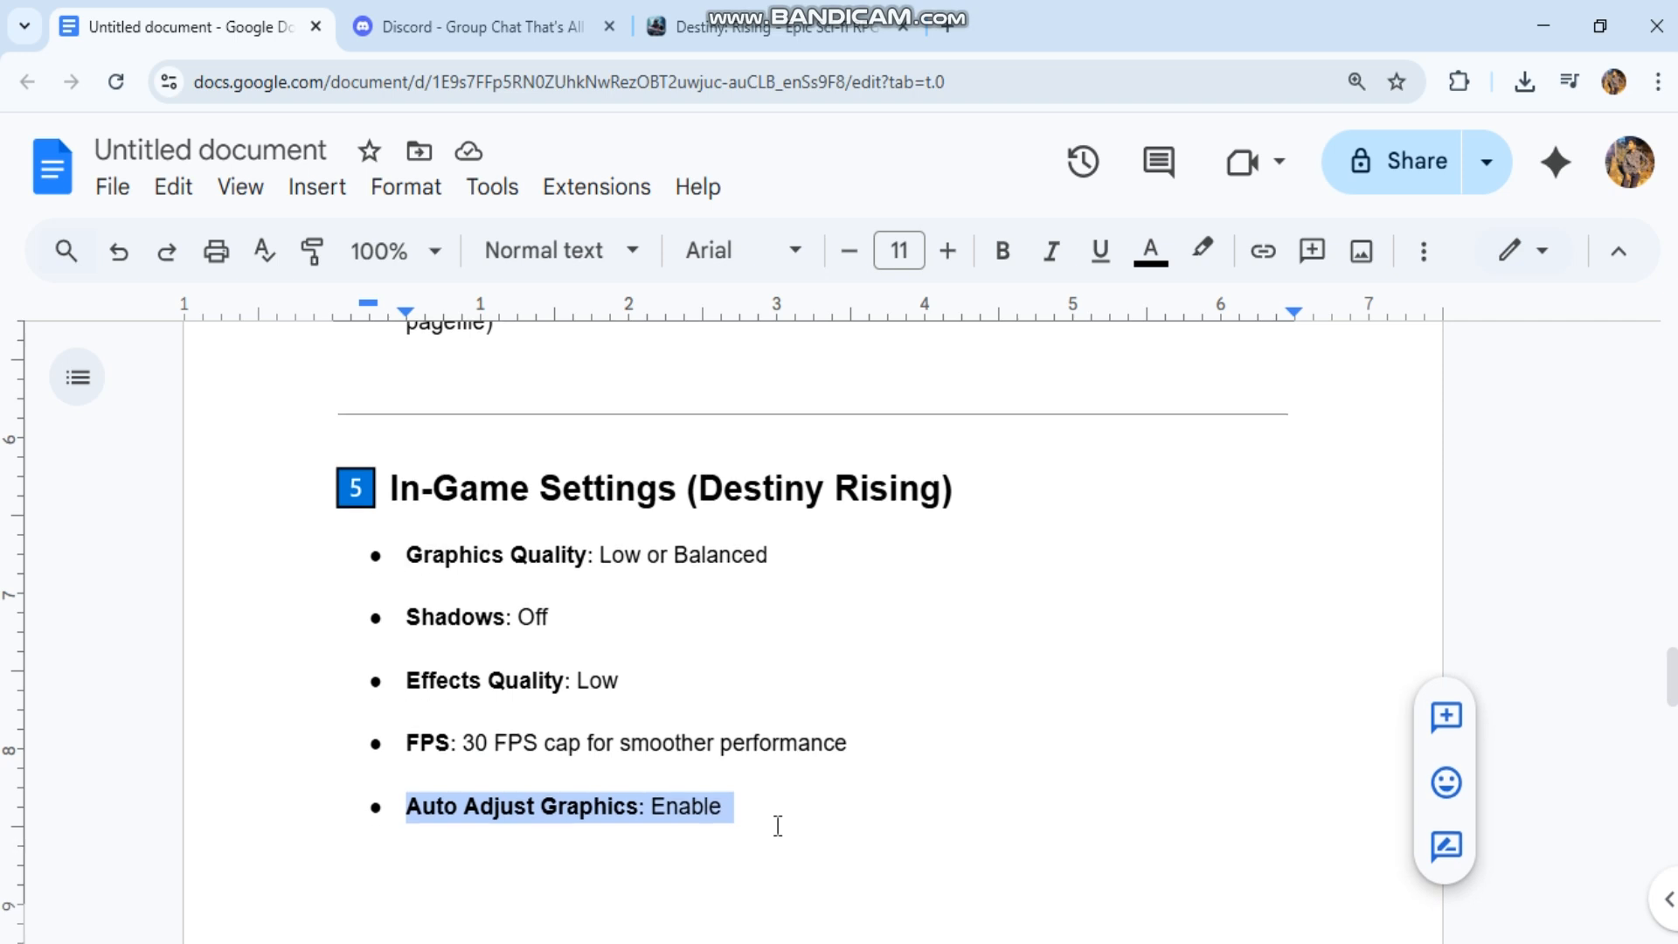
{"action": "scroll", "scroll_direction": "down", "scroll_amount": 3}
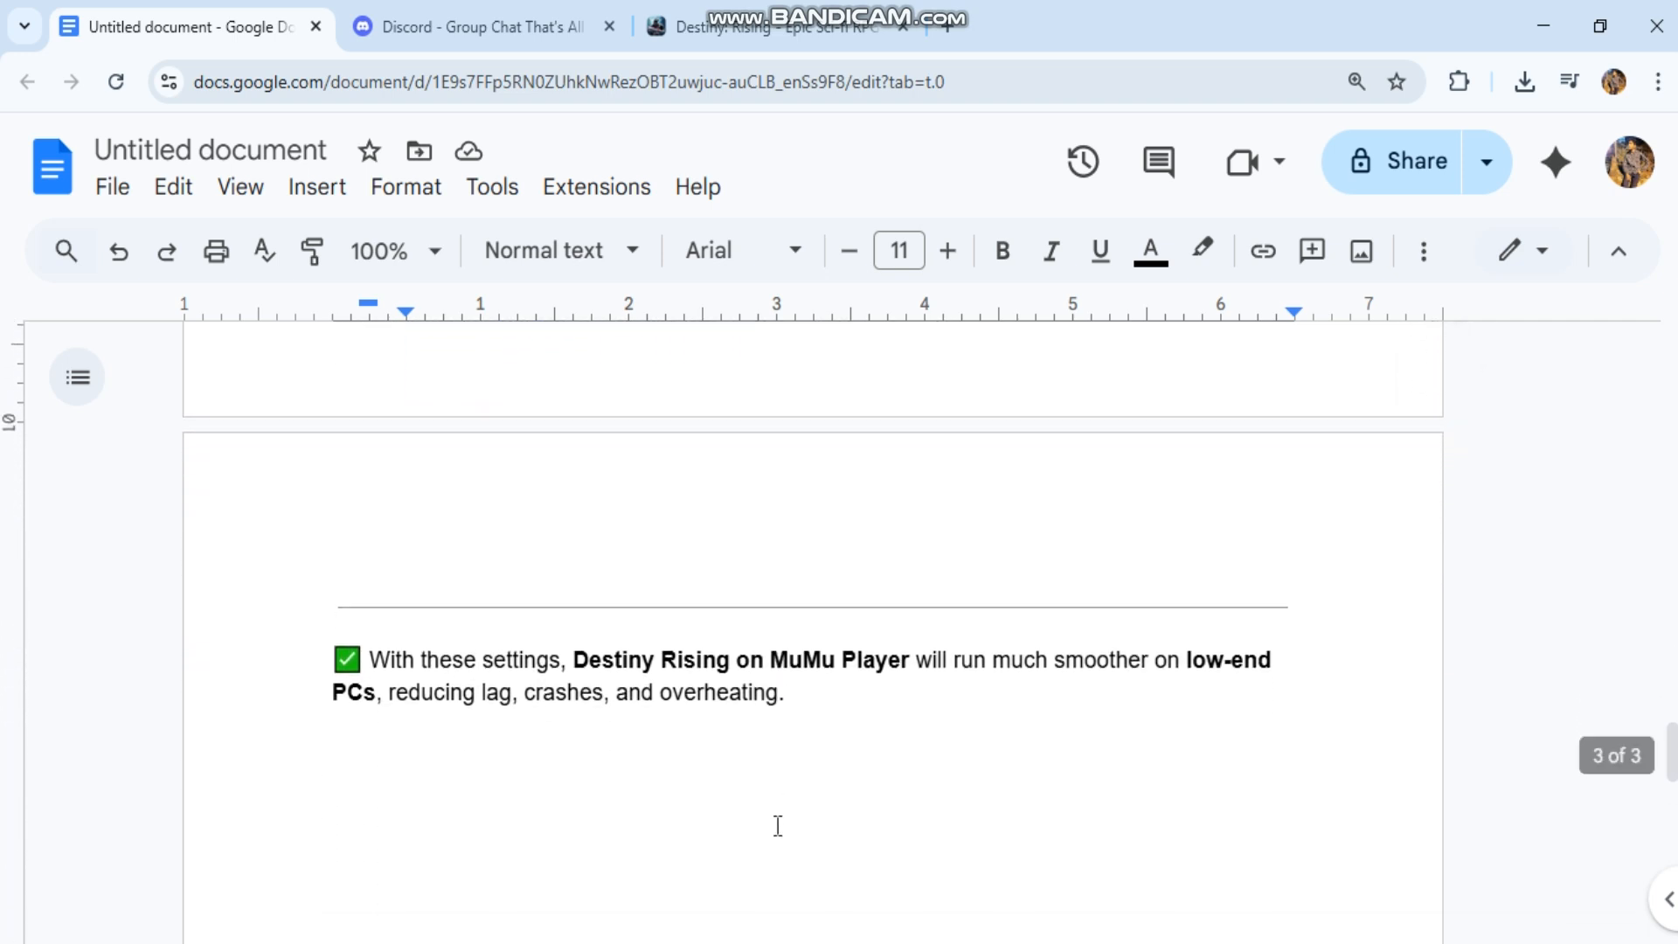
{"action": "scroll", "scroll_direction": "down", "scroll_amount": 3}
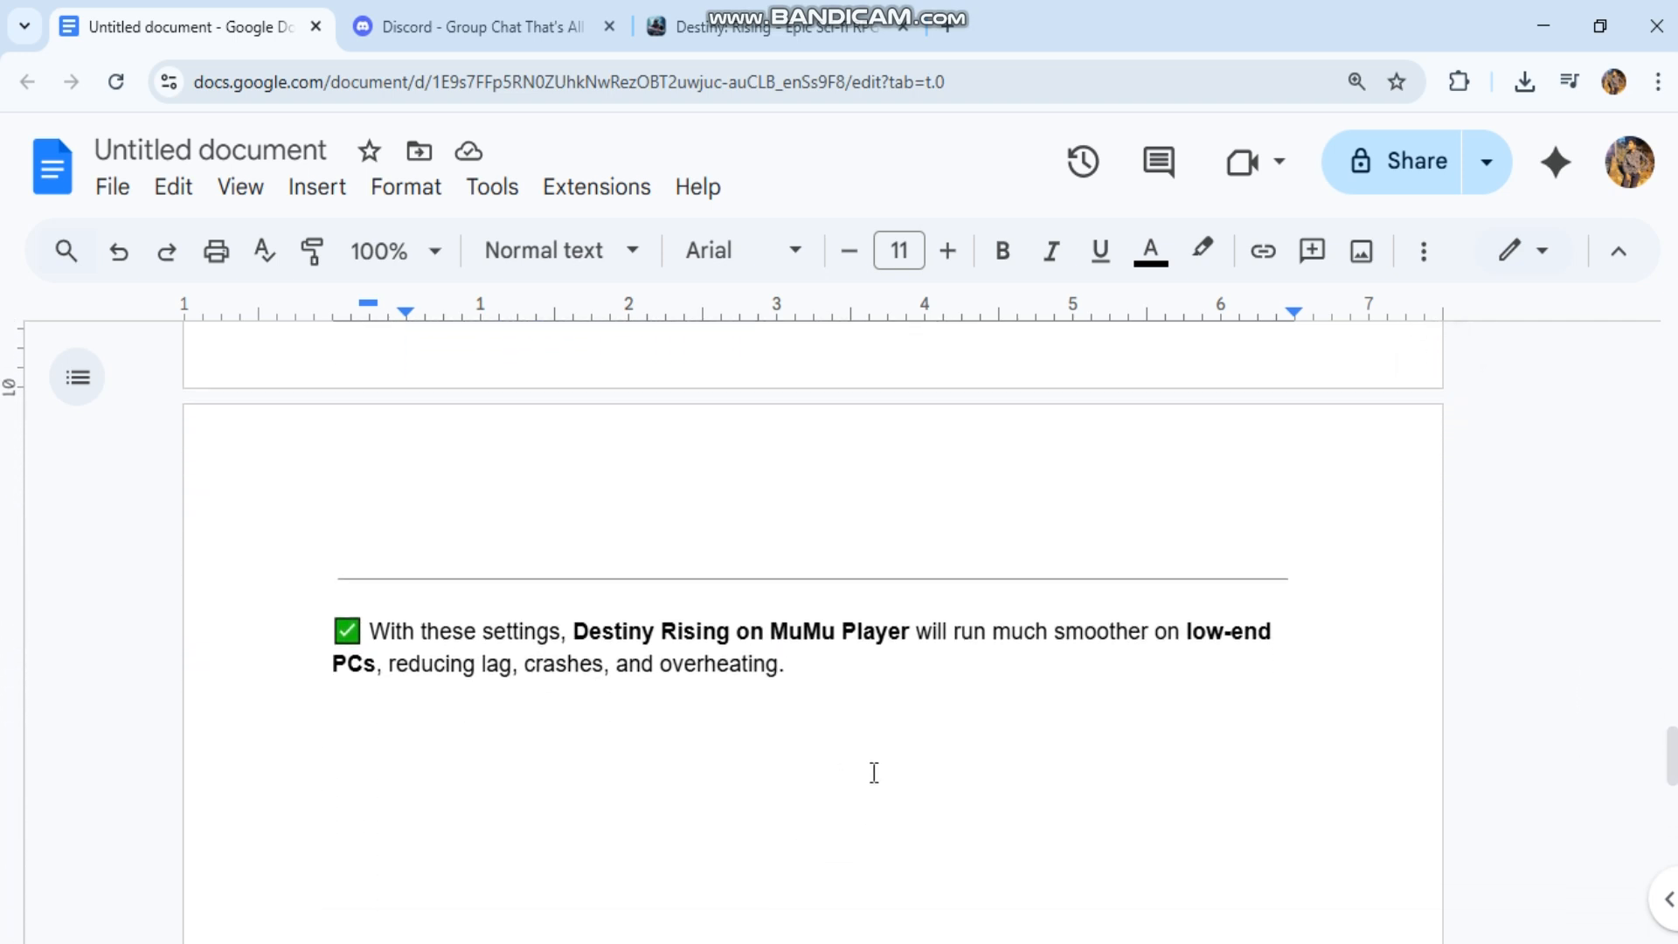